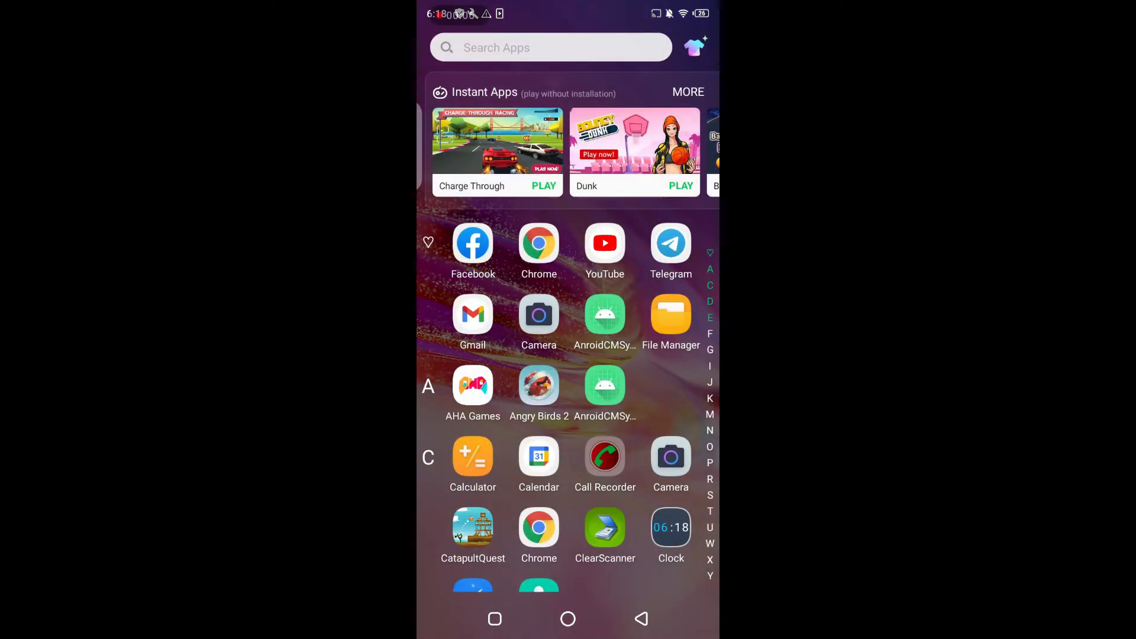
Step: Launch Gmail from the app drawer, landing on the Primary inbox
click(472, 314)
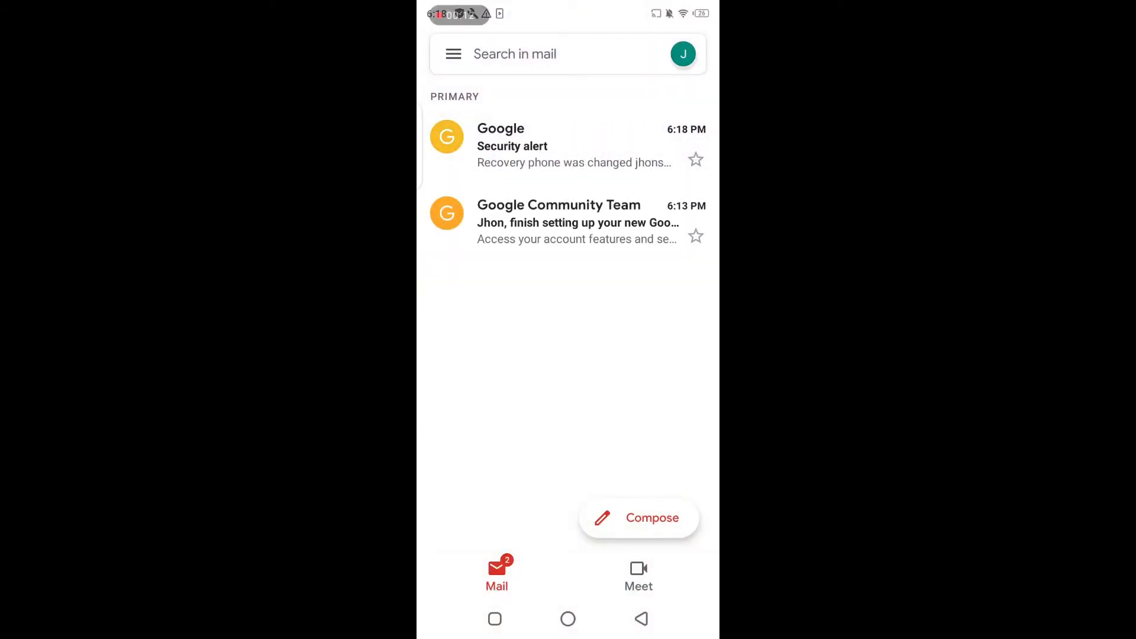
Step: Go from the profile avatar to 'Manage your Google Account'
click(682, 54)
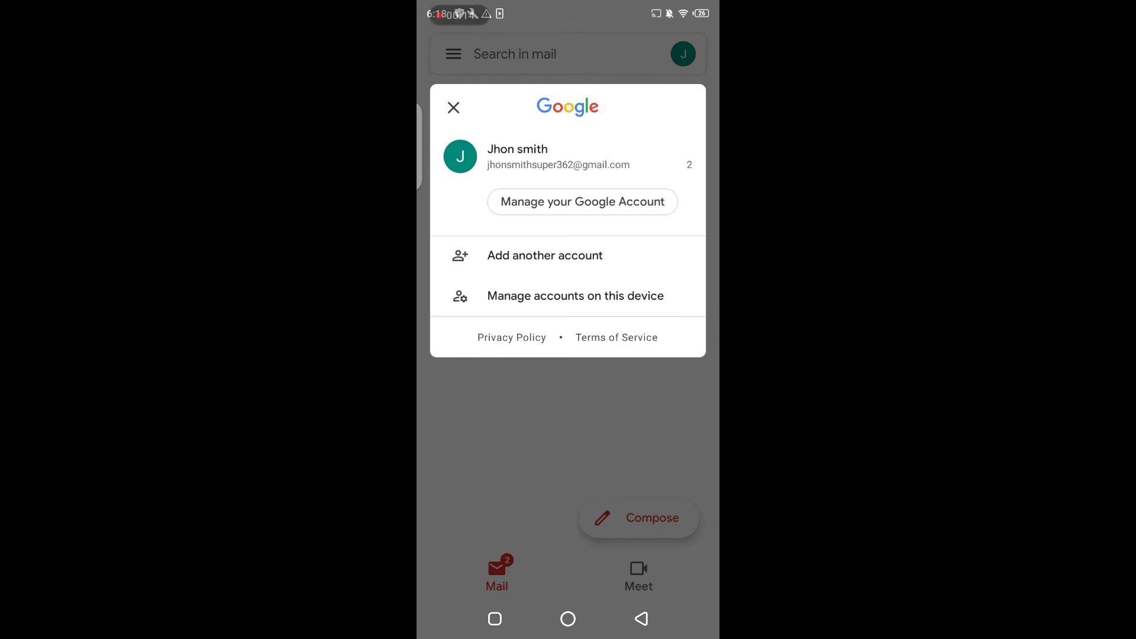
click(452, 107)
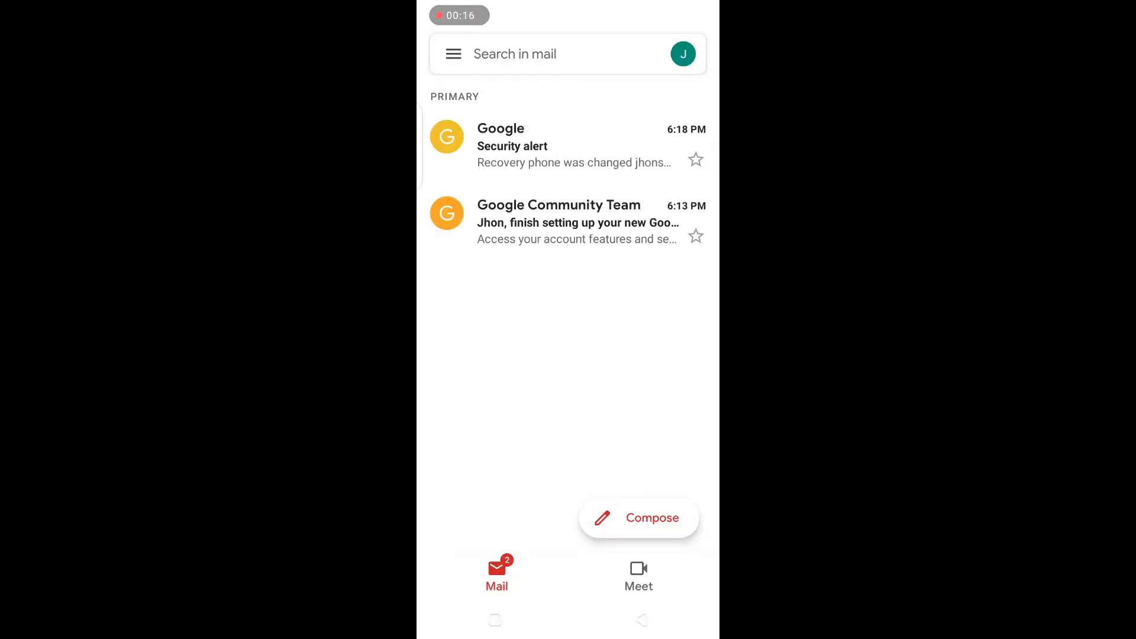
click(681, 54)
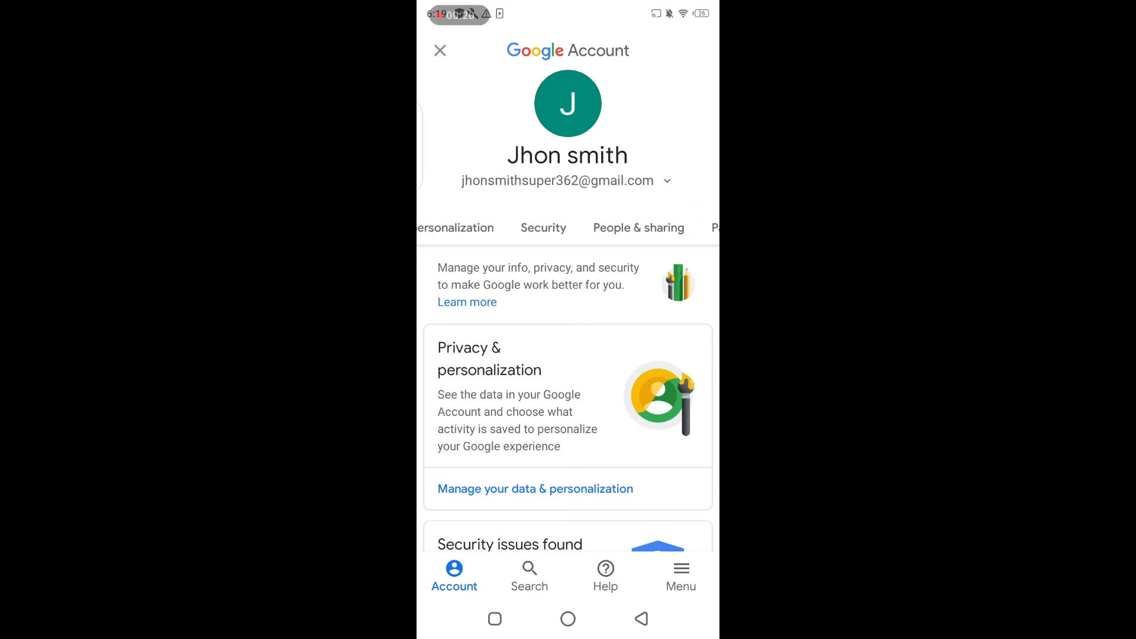
Step: Enter the Security section and reach 2-Step Verification under 'Signing in to Google'
click(543, 227)
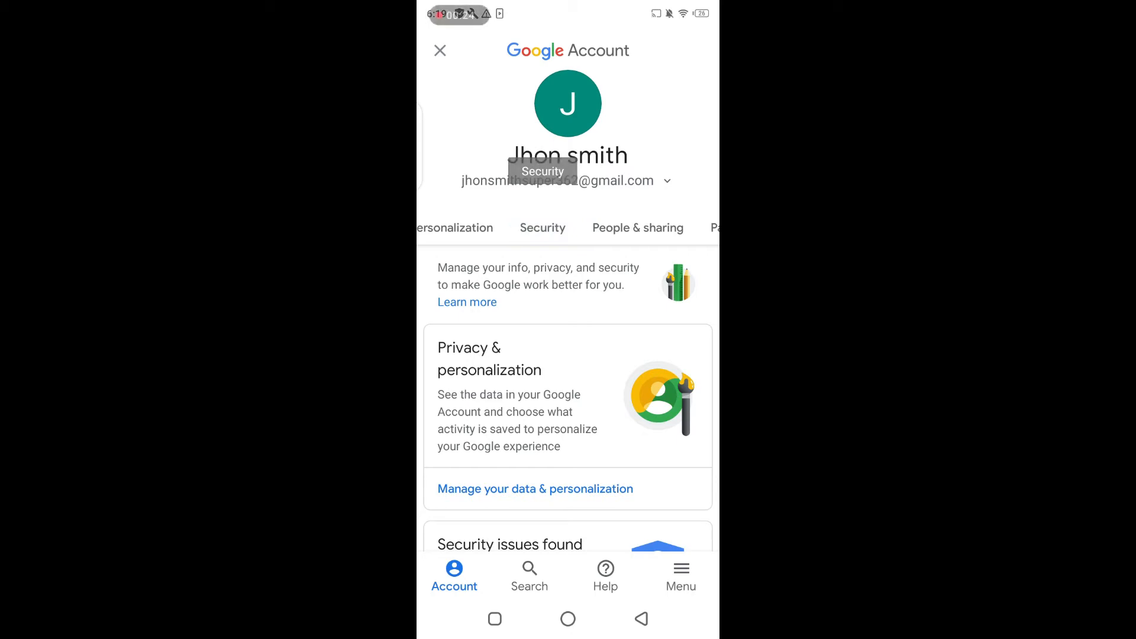
click(542, 227)
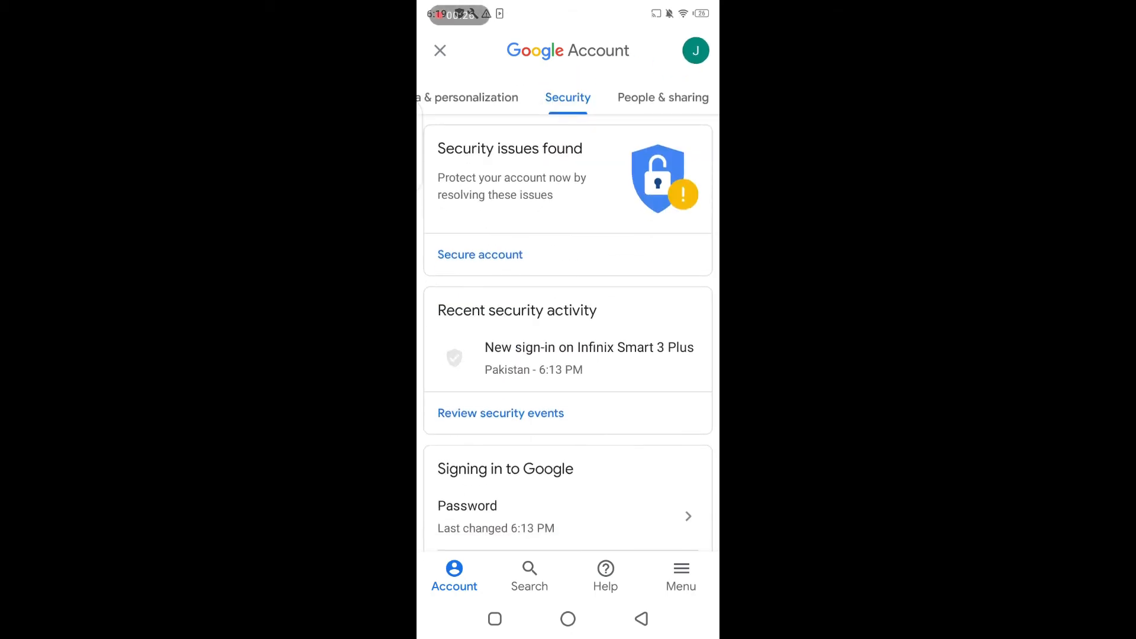
scroll(down, 3)
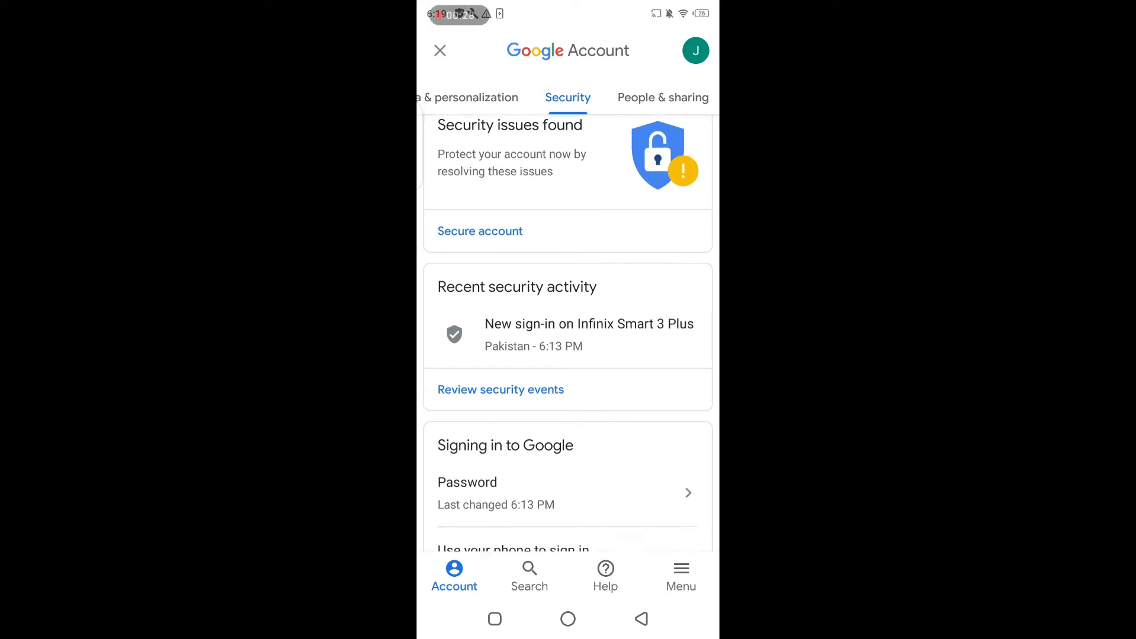
scroll(down, 3)
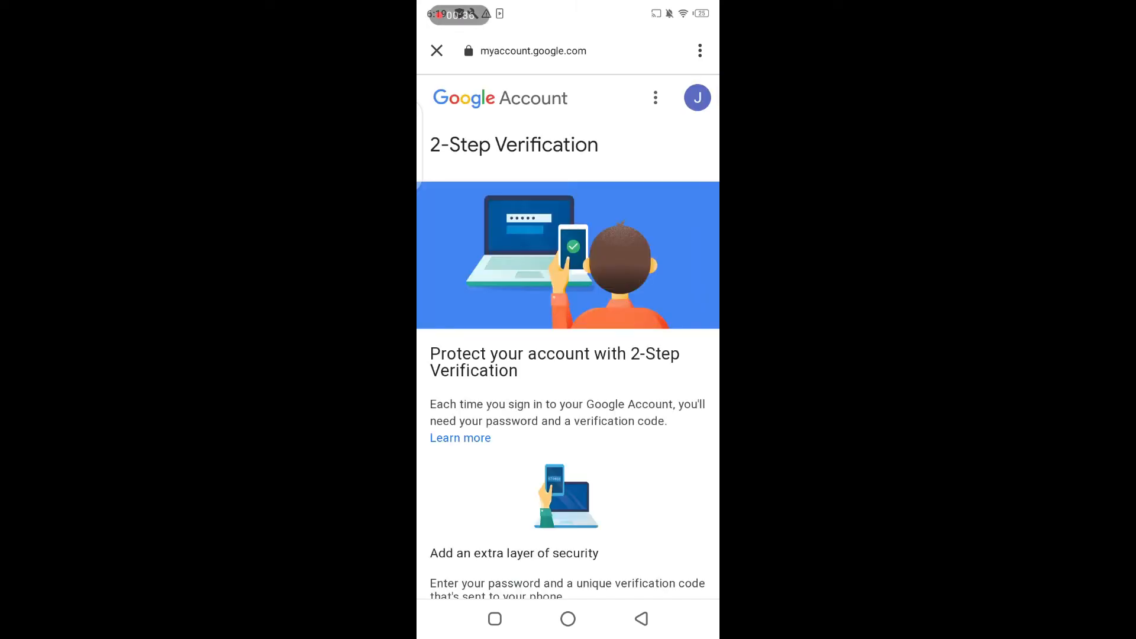
Step: Start 2-Step Verification setup via GET STARTED, reaching the password verification prompt
scroll(down, 3)
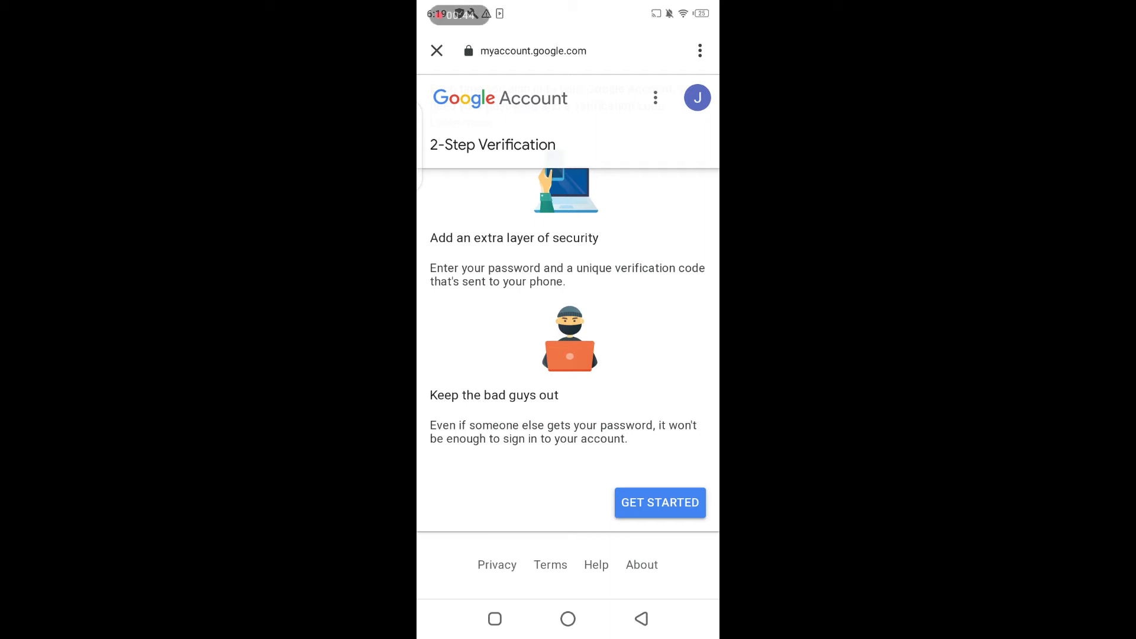
click(658, 502)
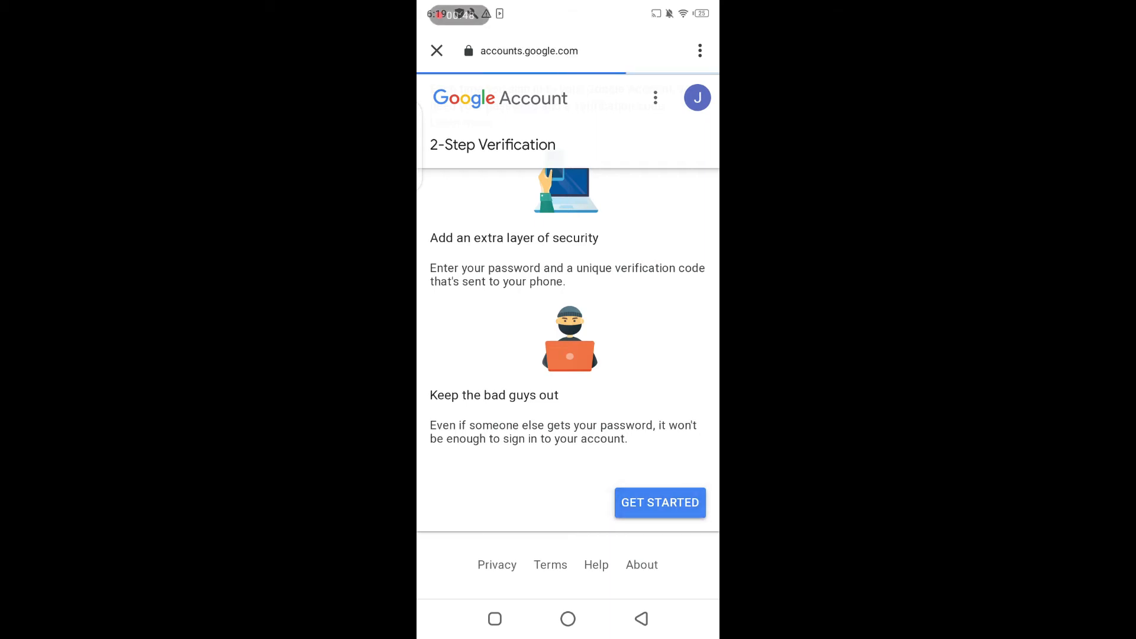
click(658, 502)
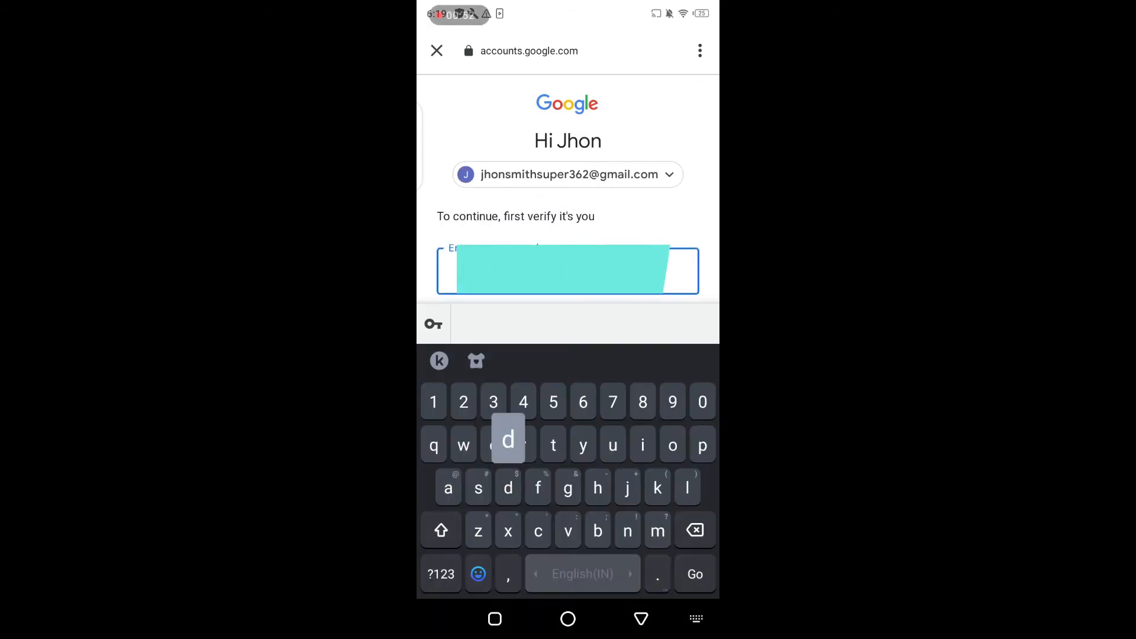
Step: Enter the account password and submit it to verify identity
click(493, 445)
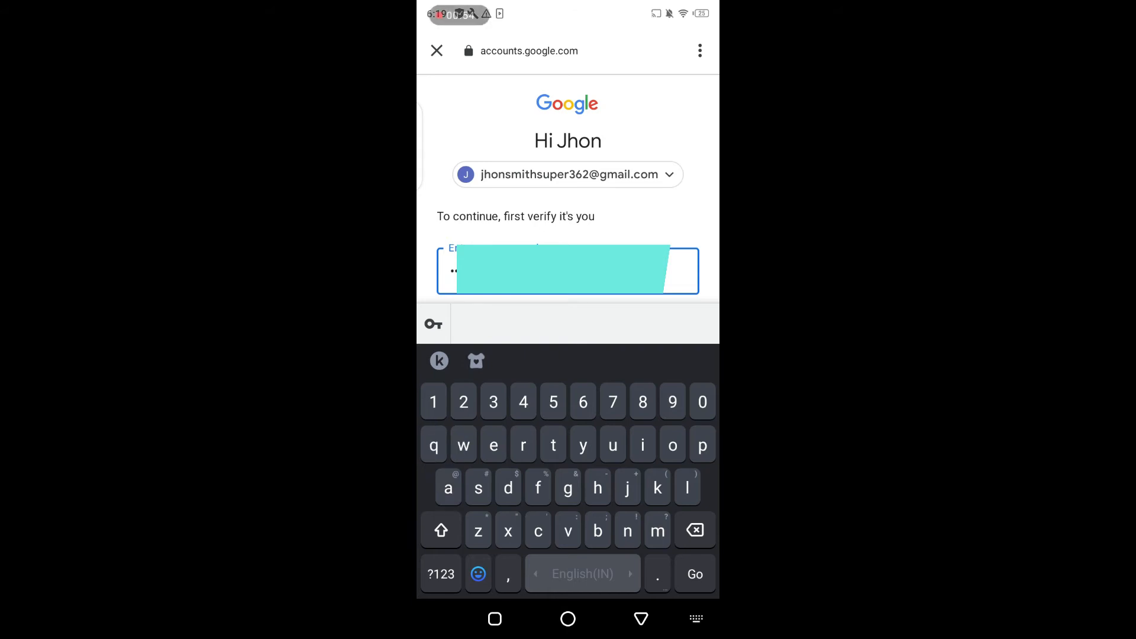
text(a)
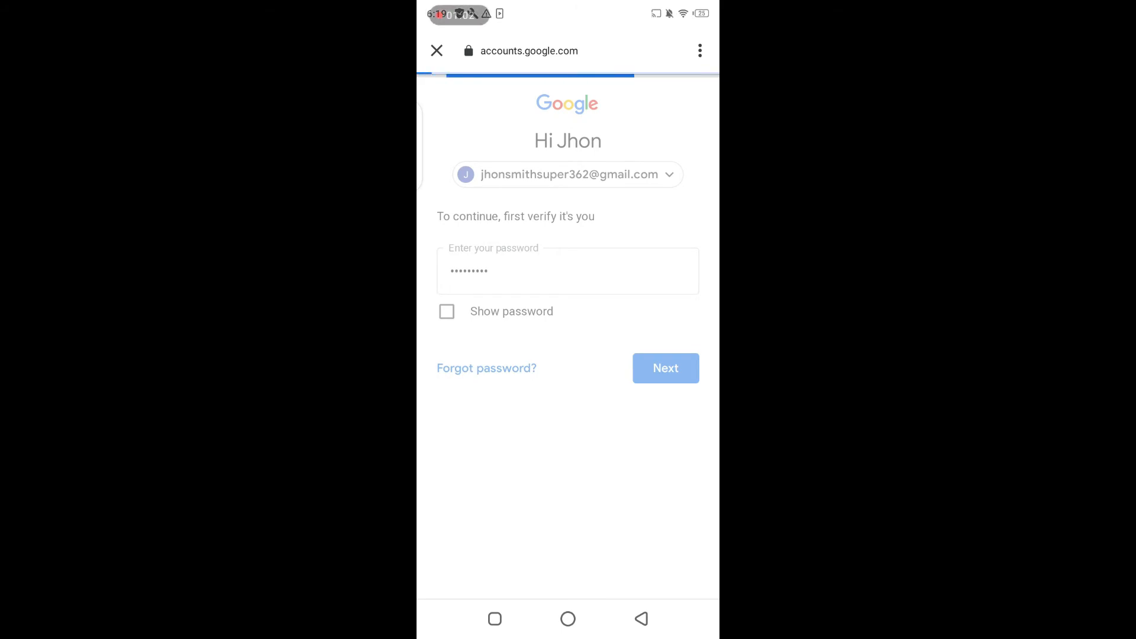
click(664, 368)
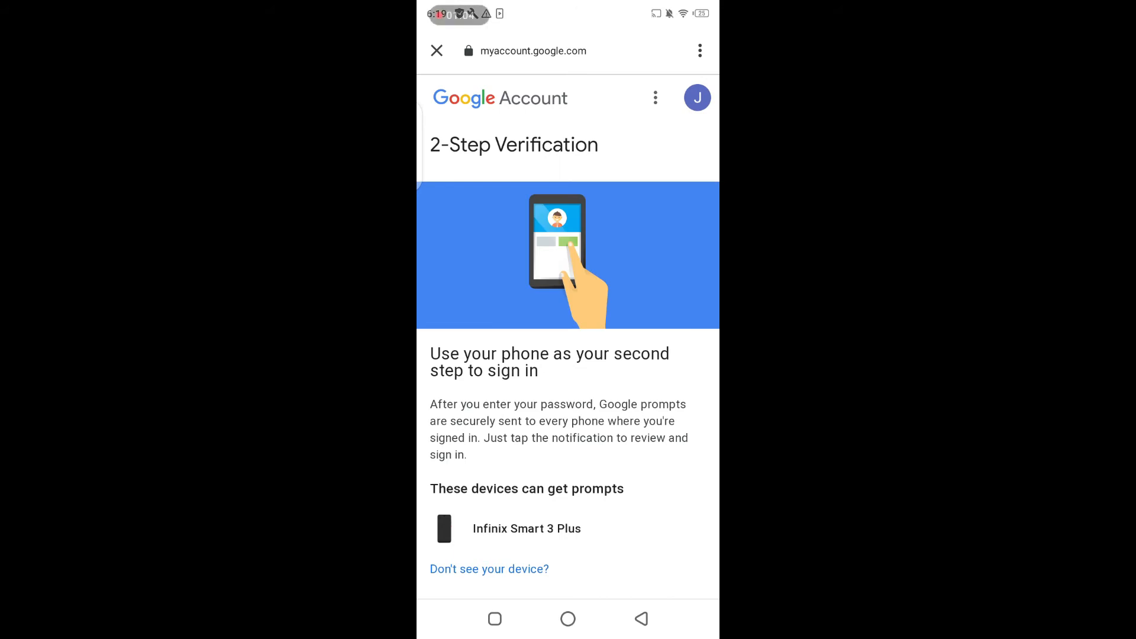
Step: Accept the phone prompt as second step and enter a backup phone with Text message delivery
scroll(down, 3)
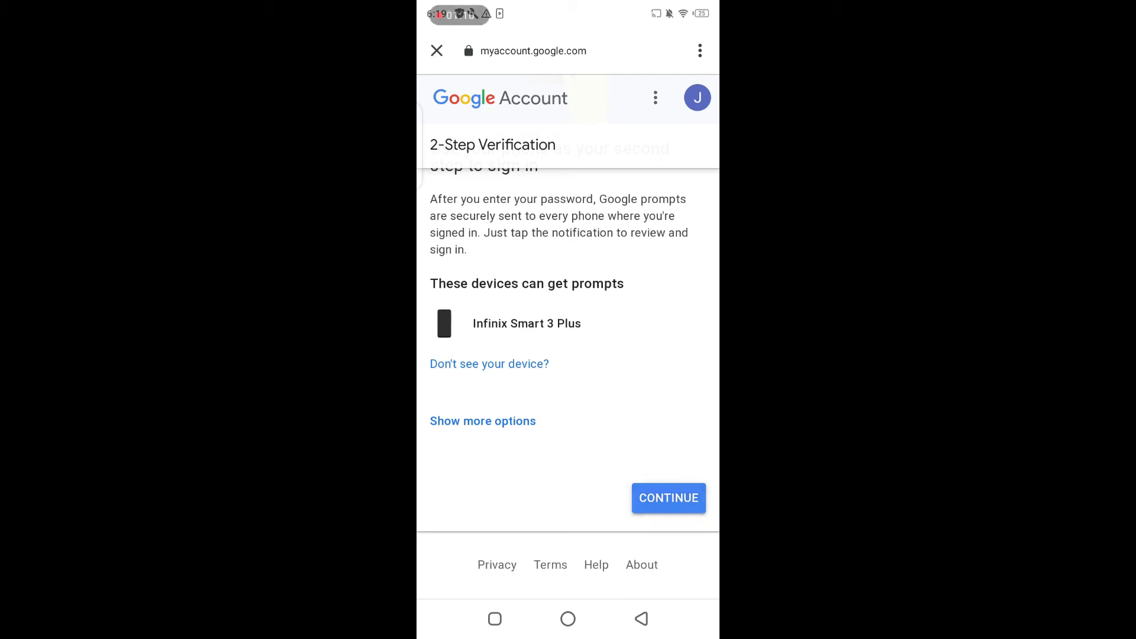
click(667, 498)
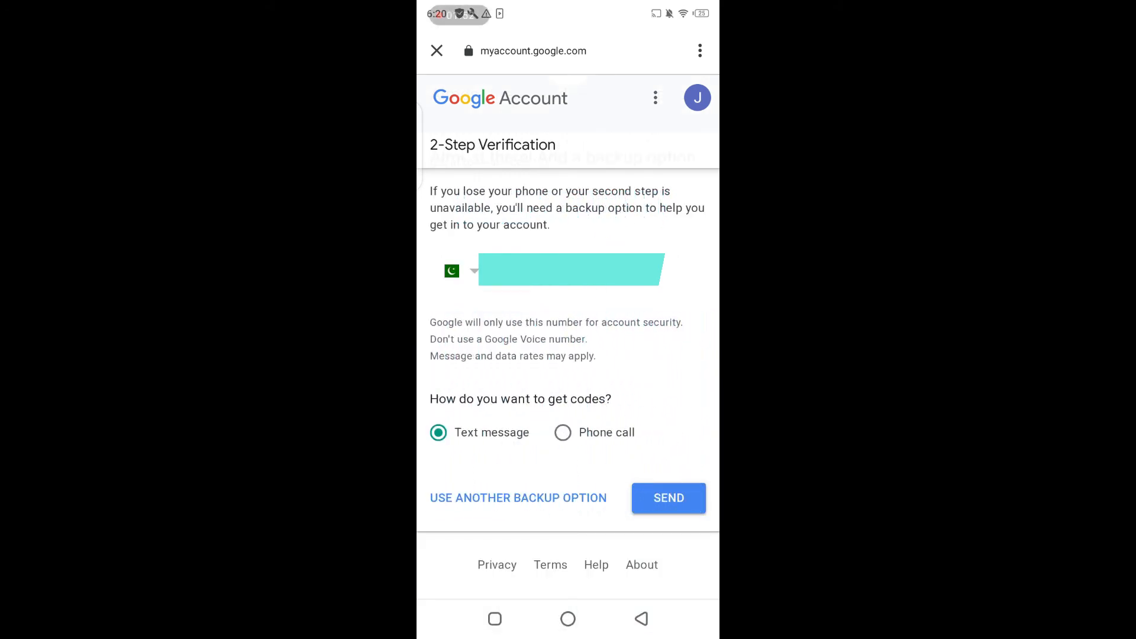
Step: Send the SMS code to the backup phone and confirm it with the received code
click(667, 498)
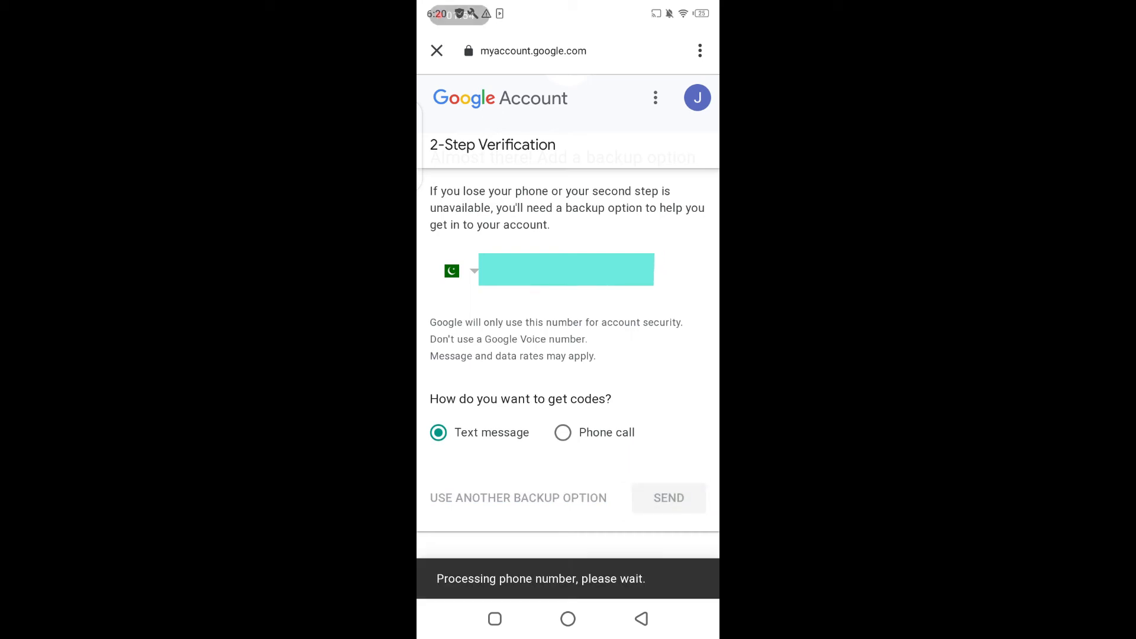
click(667, 498)
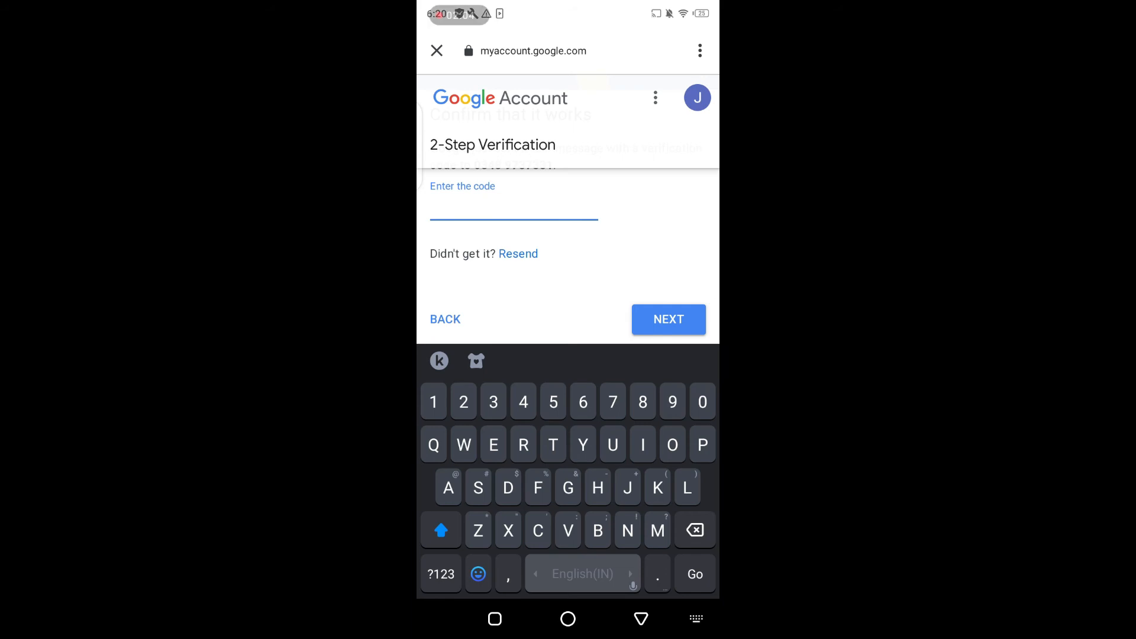
click(667, 319)
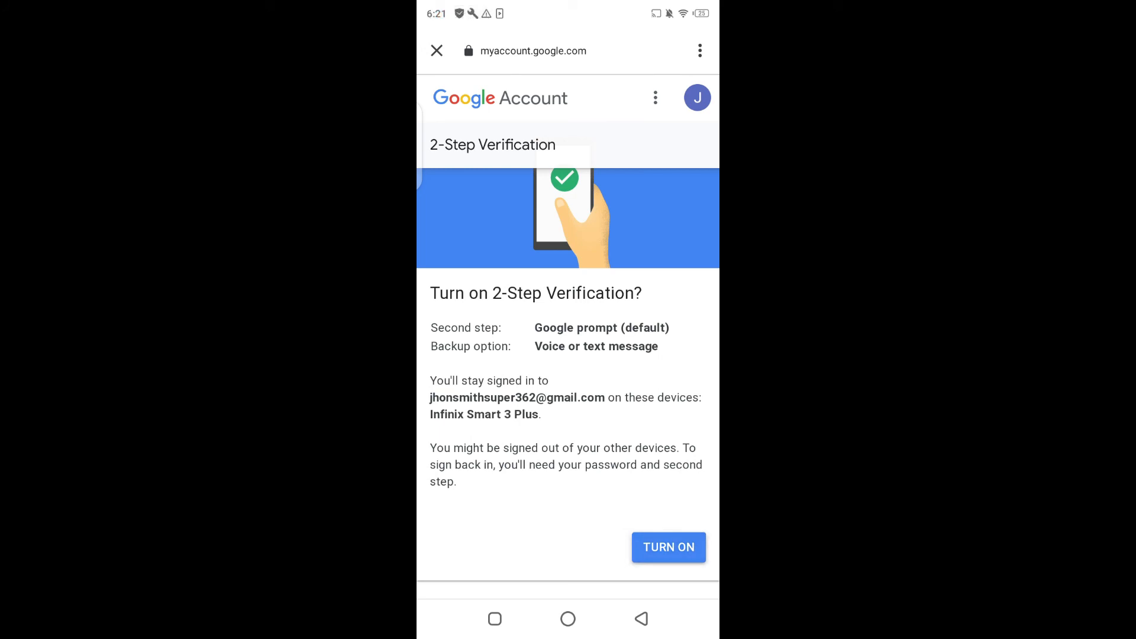
Step: Turn on 2-Step Verification and return to the Gmail inbox showing the confirmation email
click(667, 547)
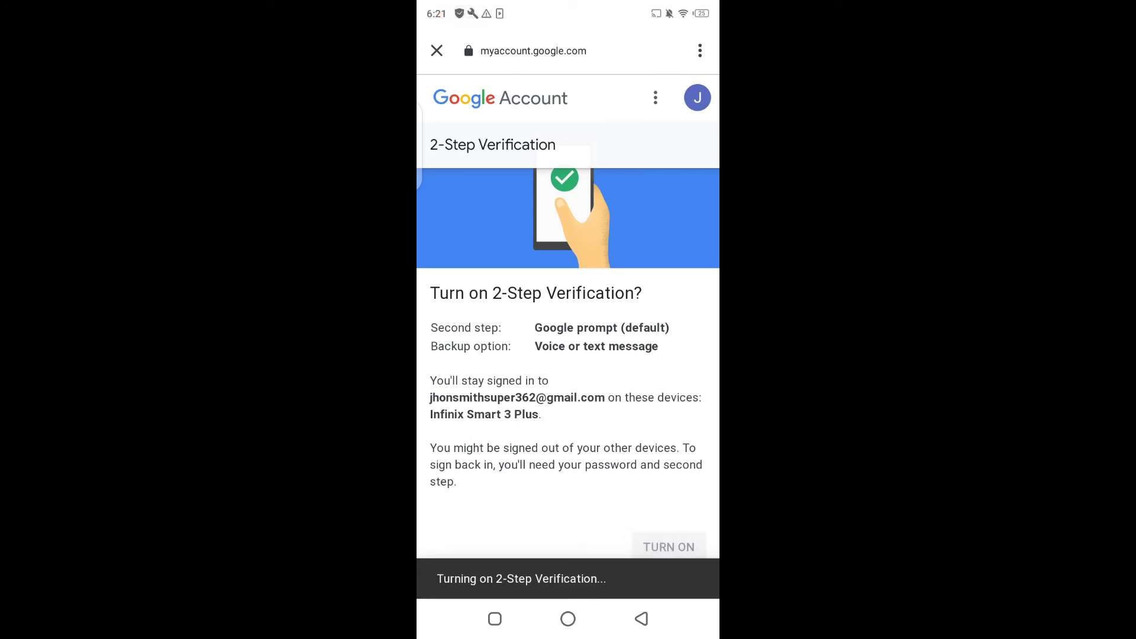
click(668, 547)
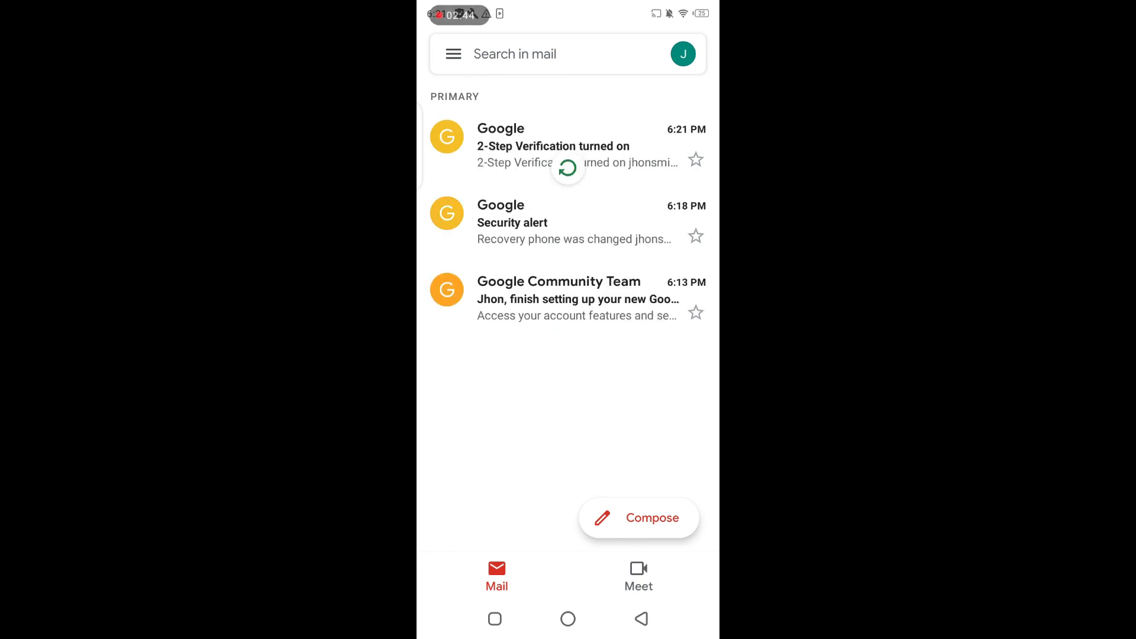
Step: Open the '2-Step Verification turned on' email from Google
click(447, 136)
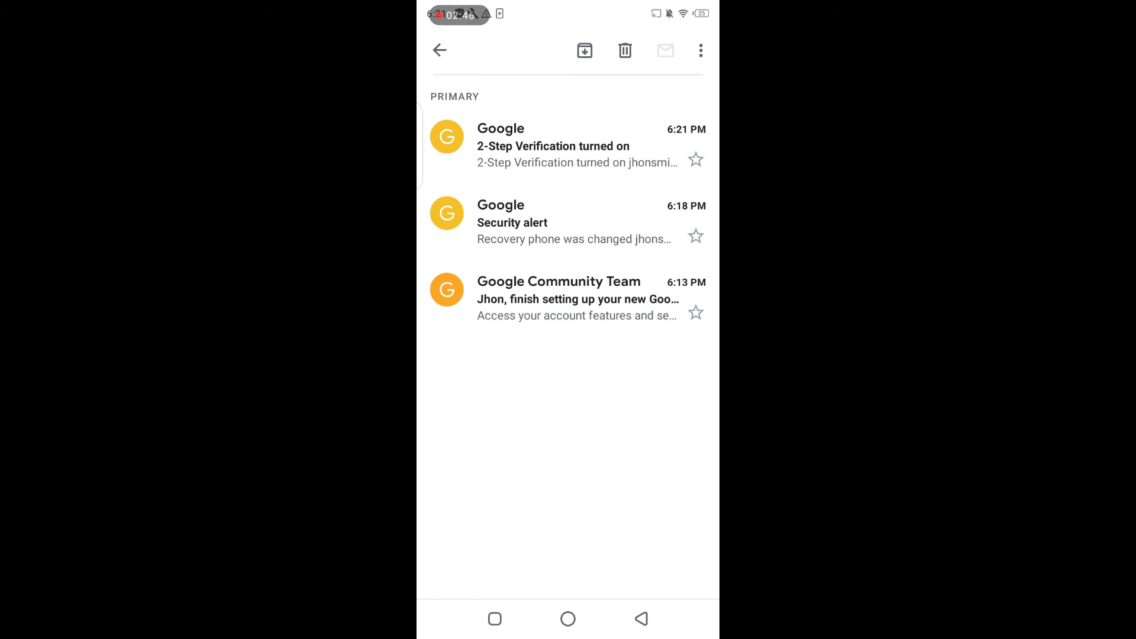
click(552, 146)
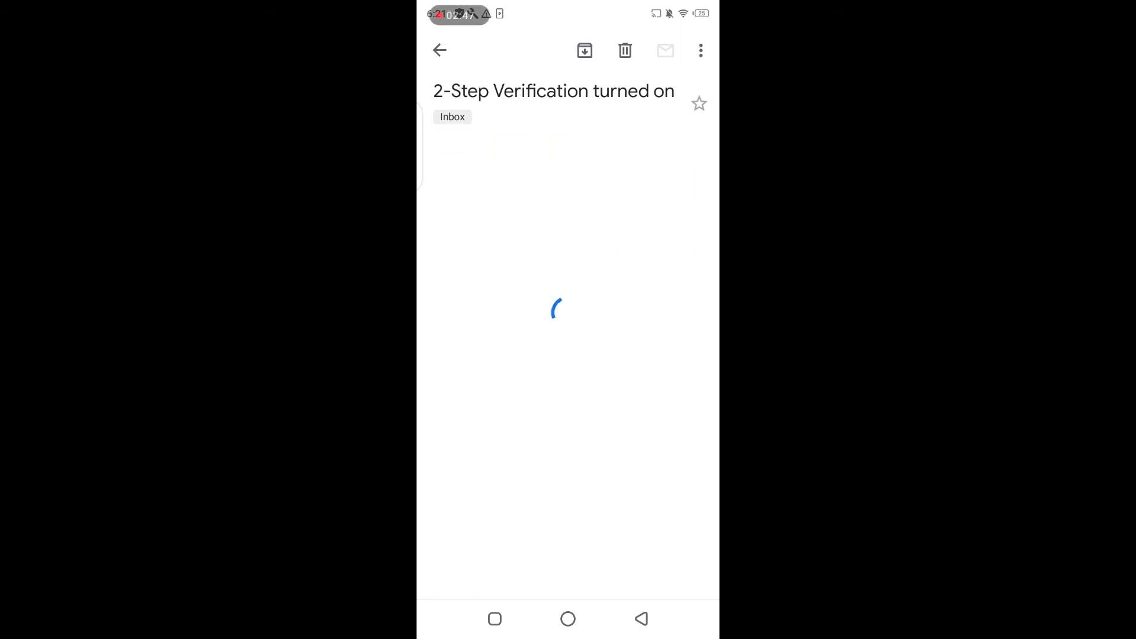